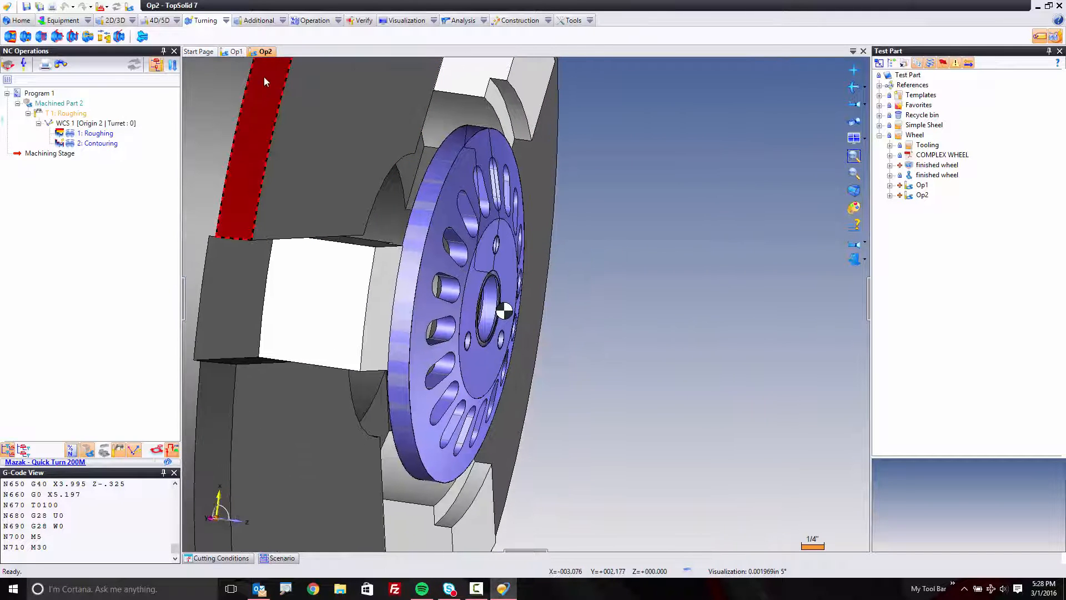
# Switch to the Op1 program document.
pyautogui.click(236, 51)
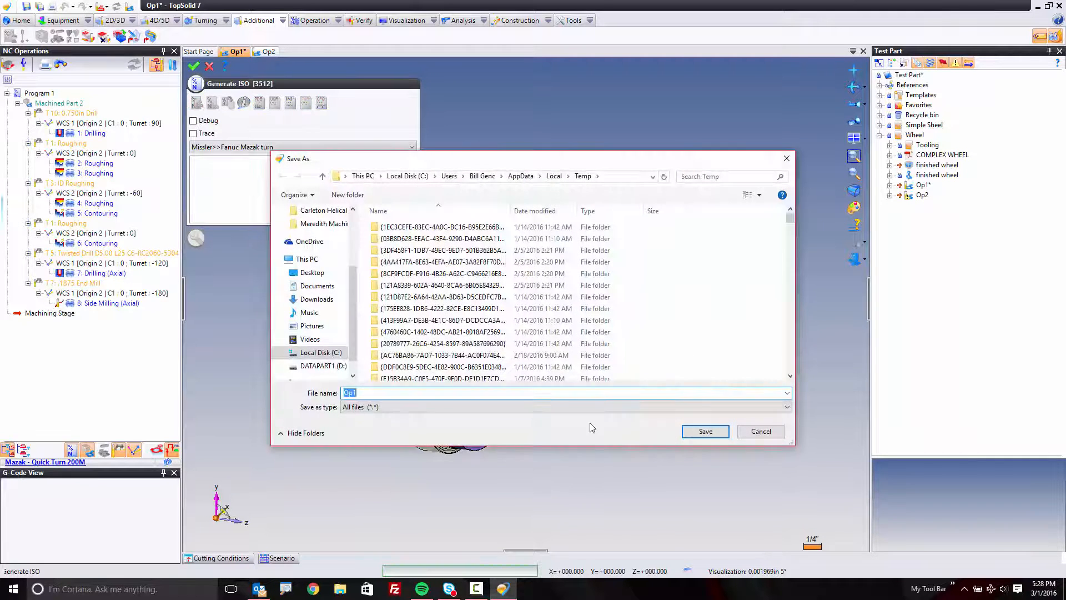
# Save the posted Op1 G-code file and scroll through it in Notepad.
pyautogui.click(705, 431)
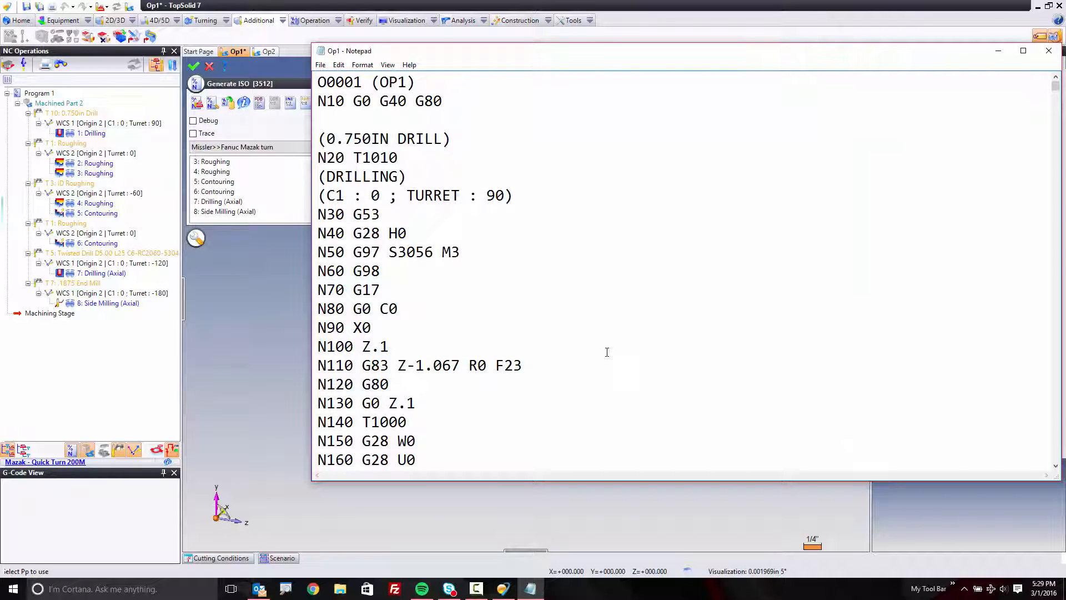
pyautogui.scroll(-3)
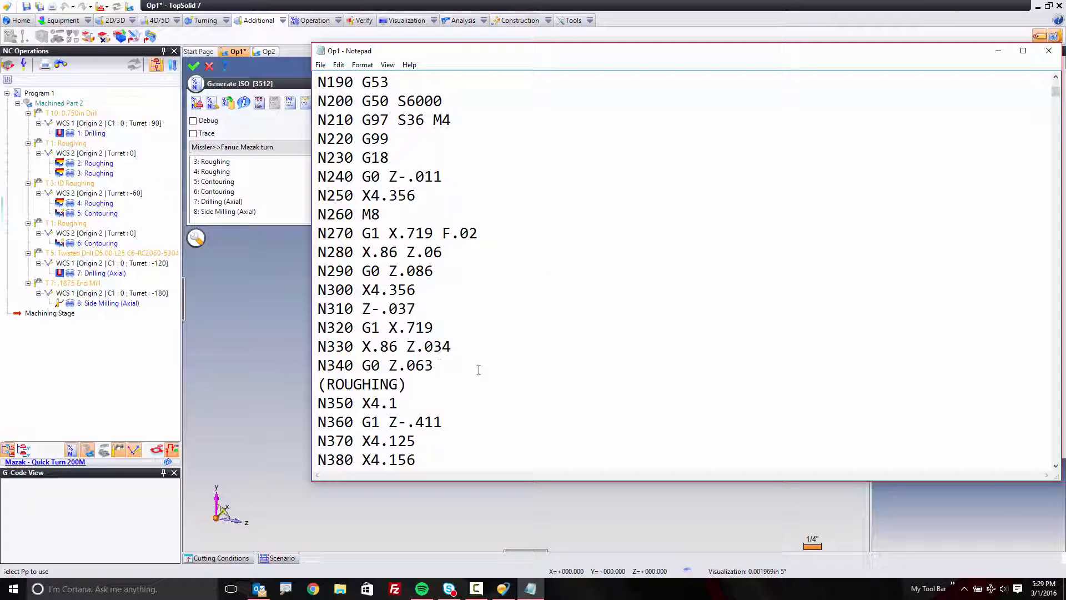
pyautogui.scroll(-3)
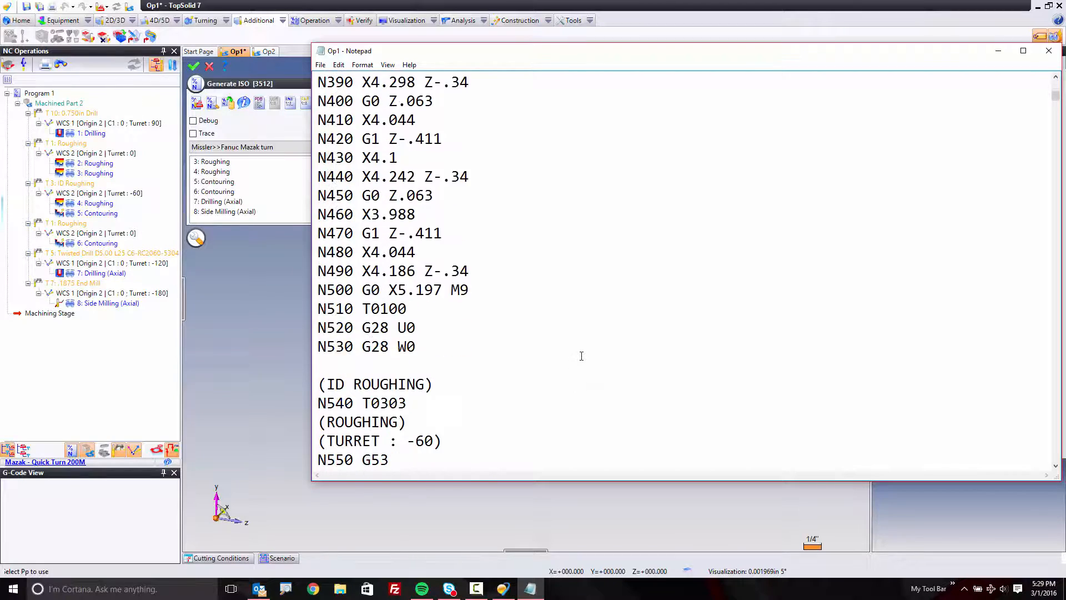
pyautogui.scroll(-3)
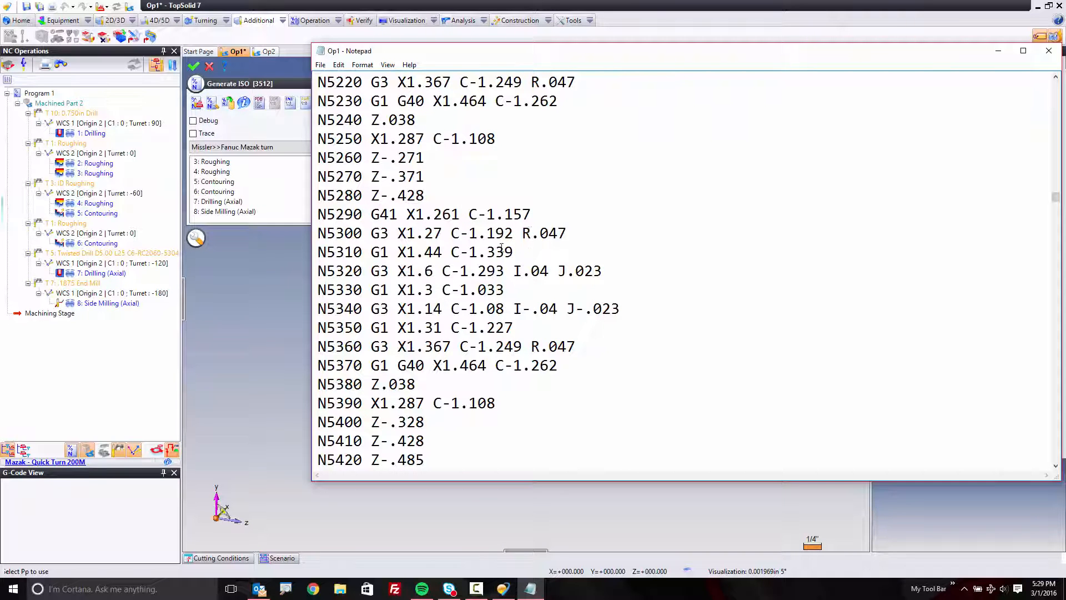
pyautogui.scroll(-3)
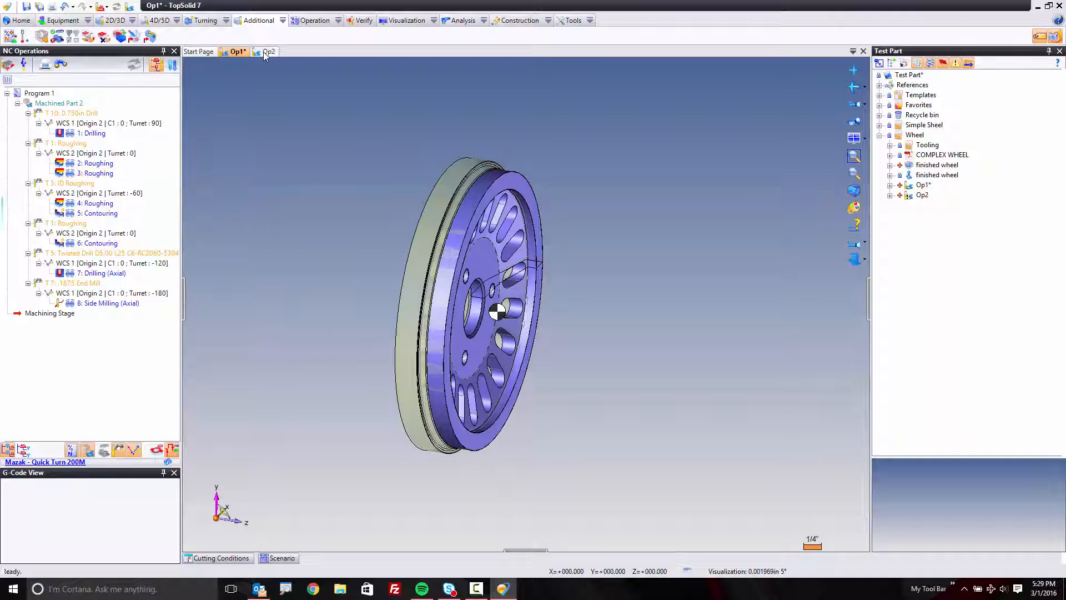
# In Op2, open the 1: Roughing operation and enable NC cycle output.
pyautogui.click(267, 52)
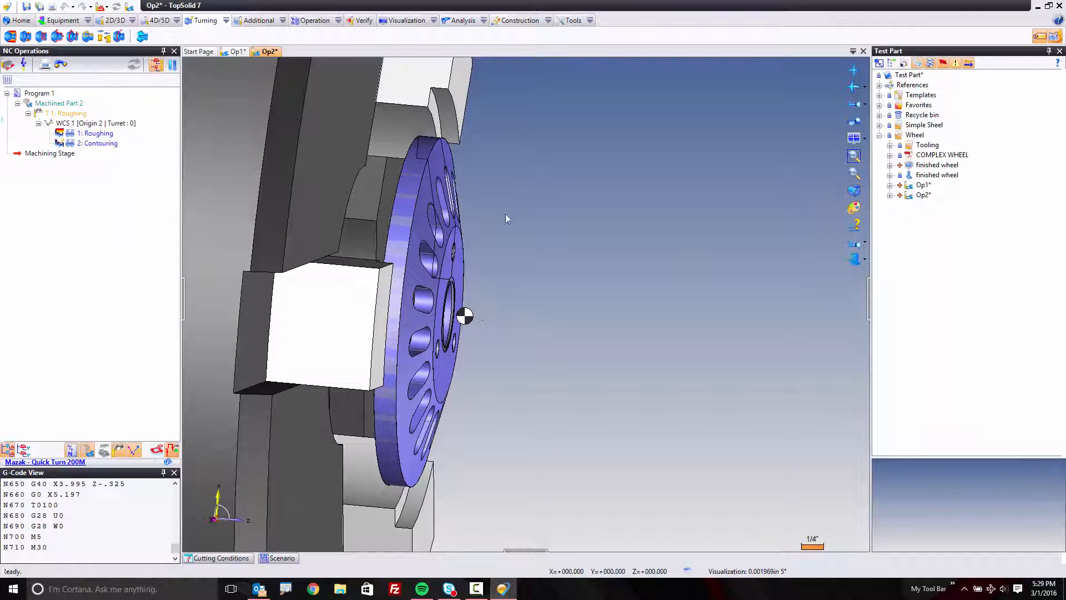
pyautogui.click(97, 133)
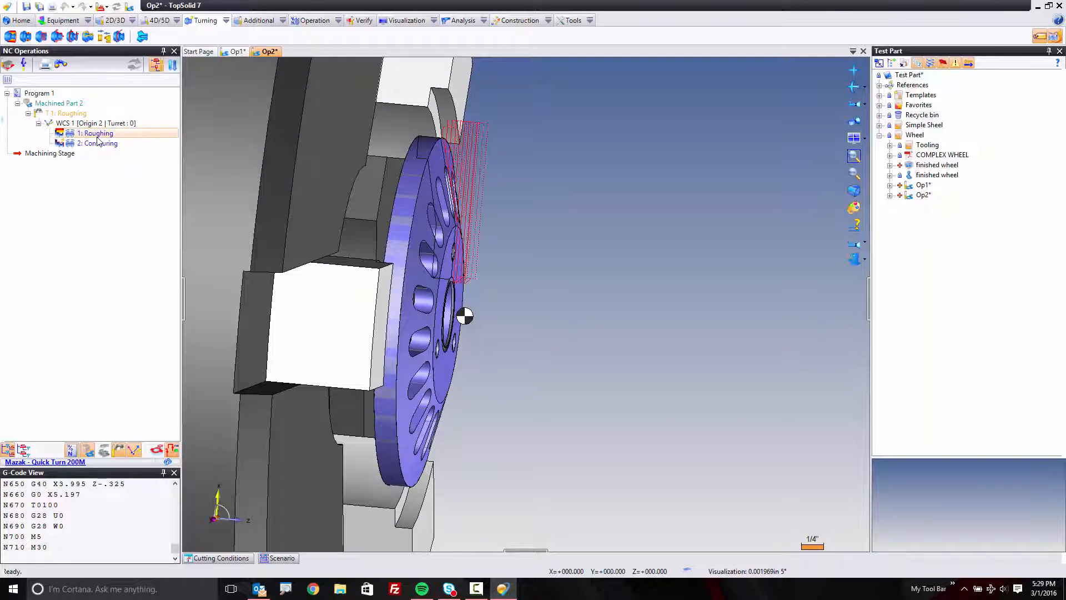
pyautogui.click(96, 133)
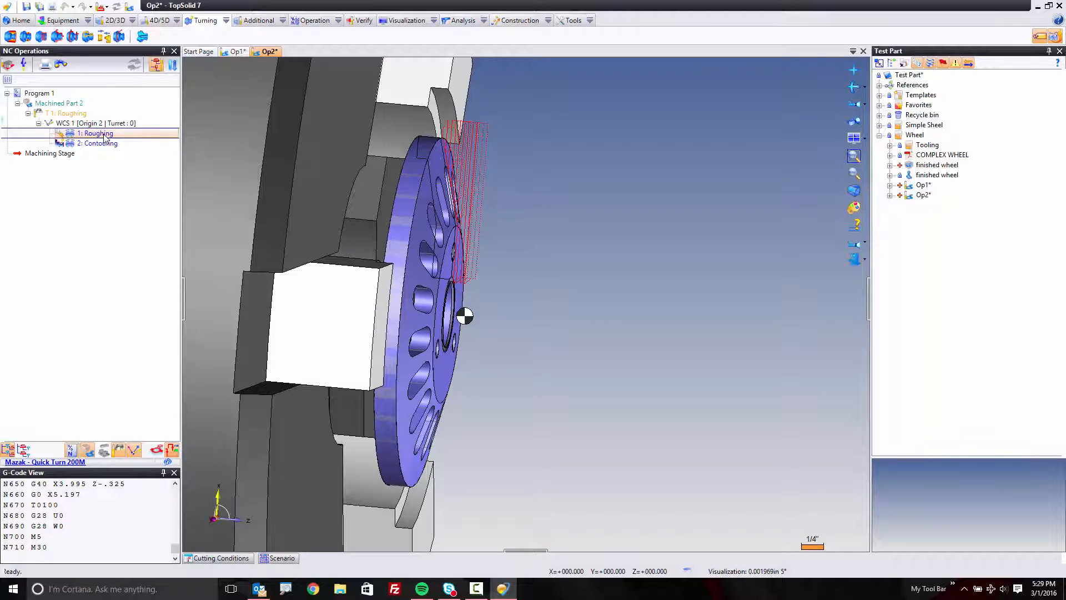
pyautogui.doubleClick(97, 134)
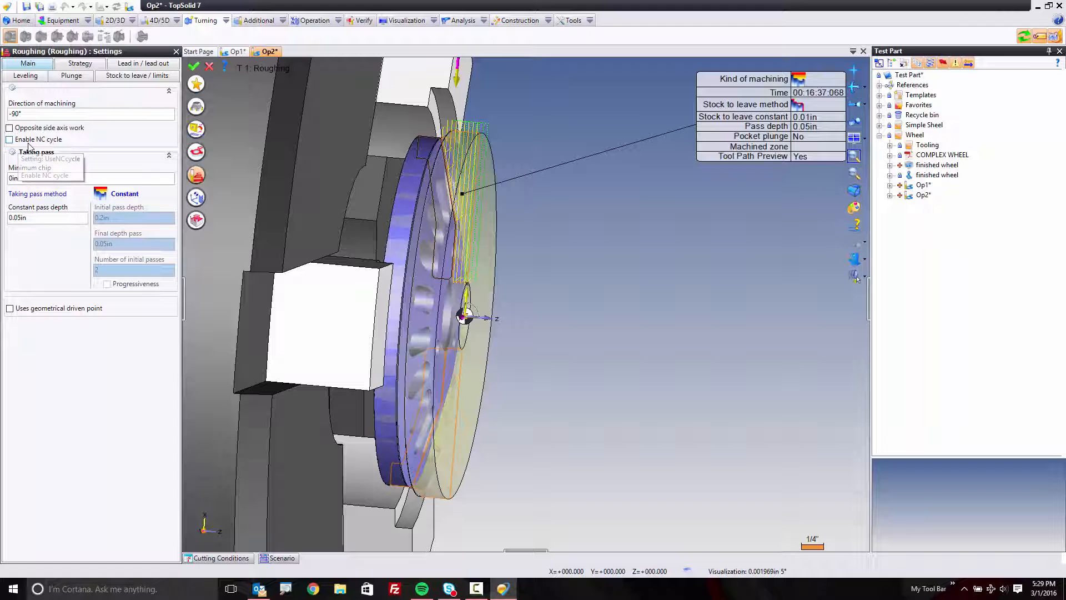
pyautogui.click(10, 139)
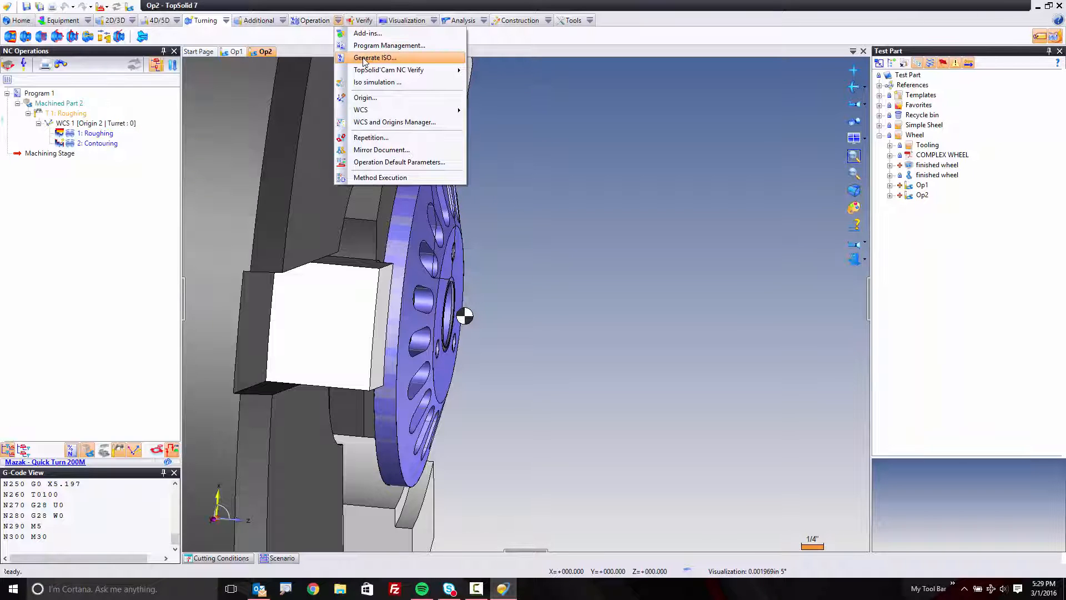
# Generate ISO for Op2 and save the posted G-code file.
pyautogui.click(373, 57)
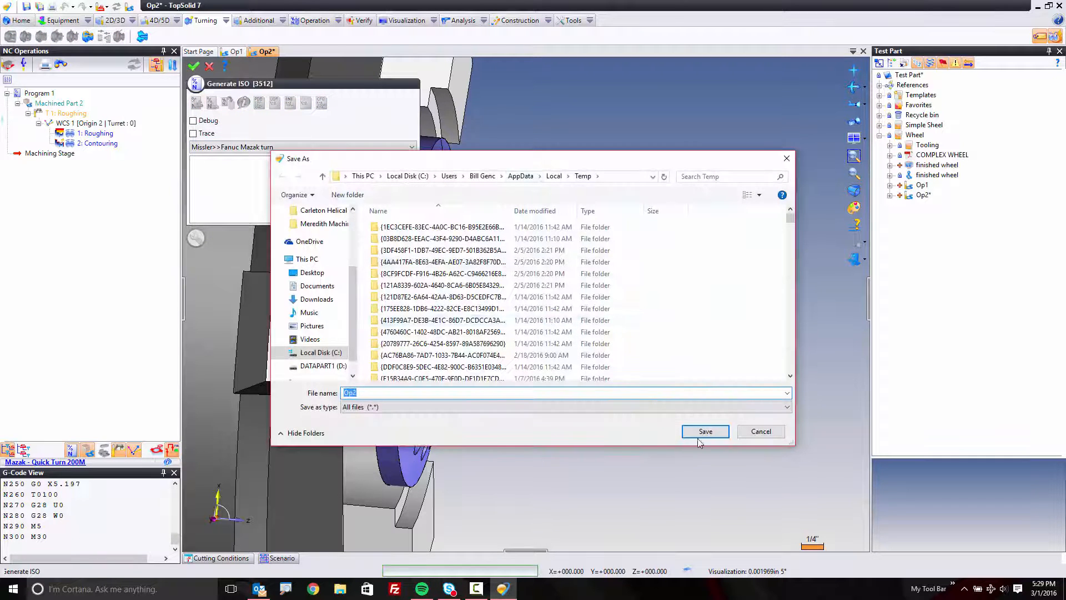
pyautogui.click(705, 431)
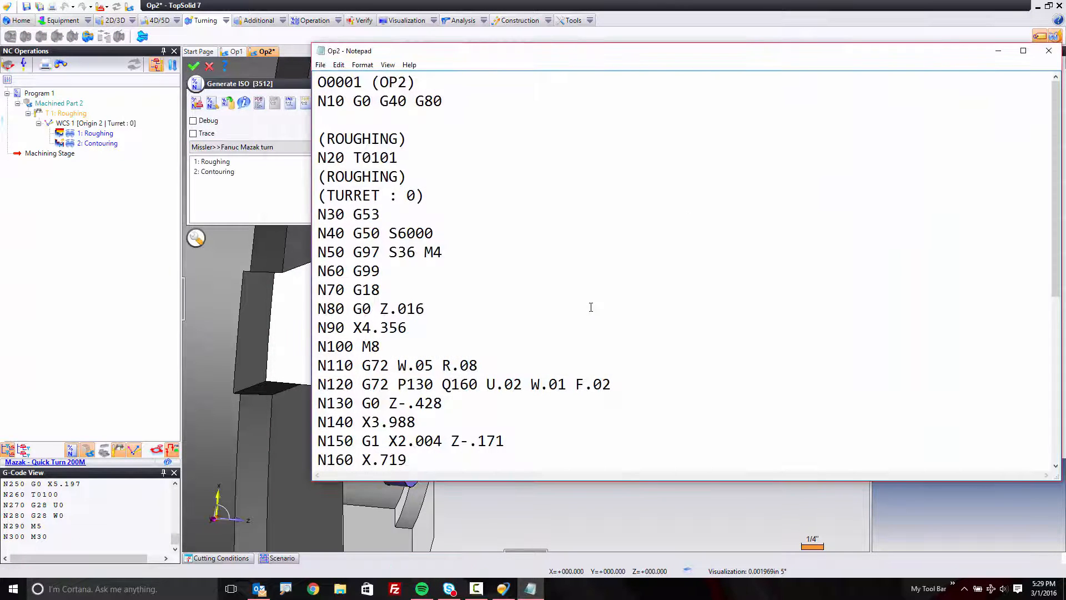
# Highlight G72 cycle lines N110–N130, then scroll to the program's end.
pyautogui.moveTo(363, 366); pyautogui.dragTo(441, 402)
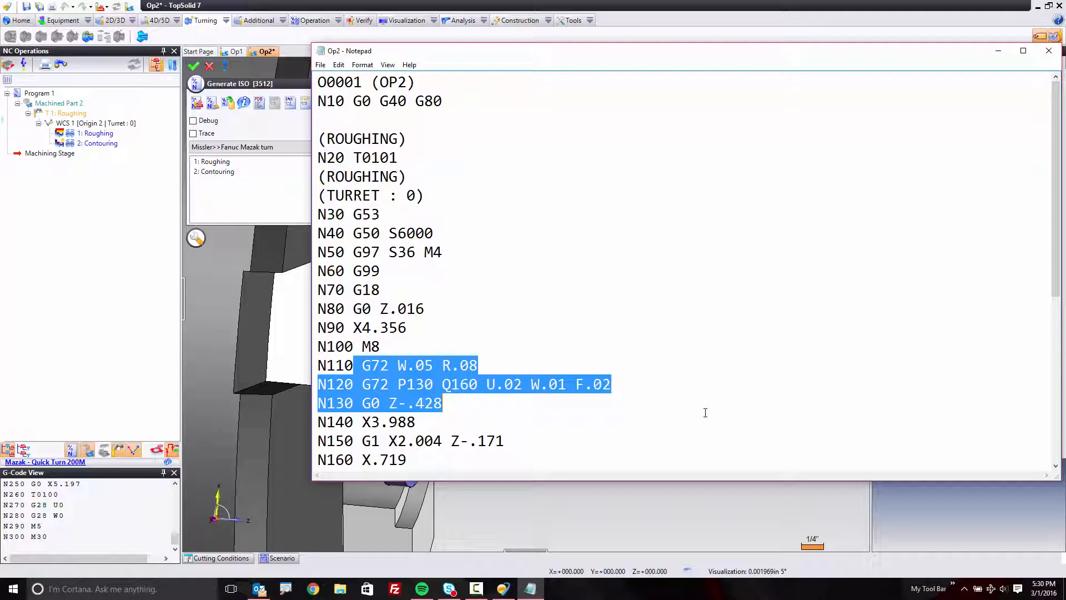
pyautogui.scroll(-3)
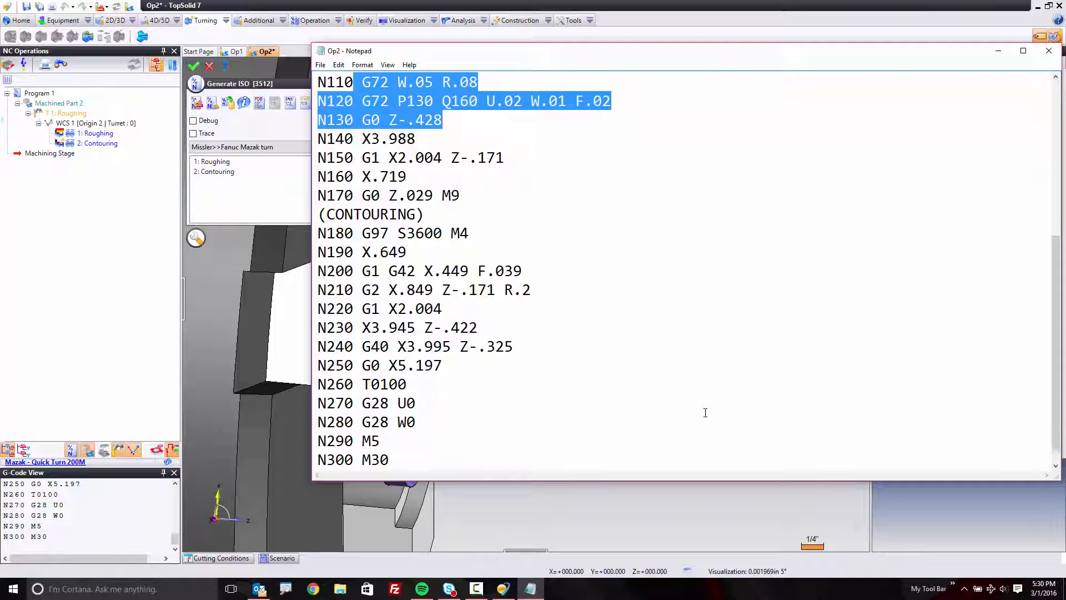
pyautogui.scroll(-3)
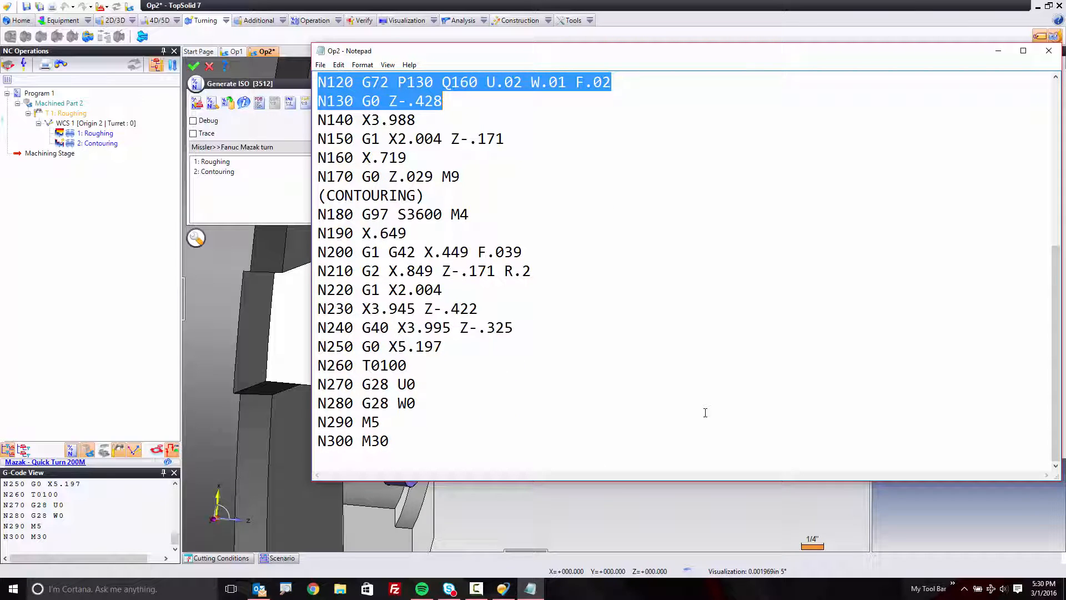